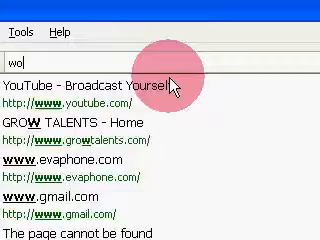
{"action": "type", "text": "r"}
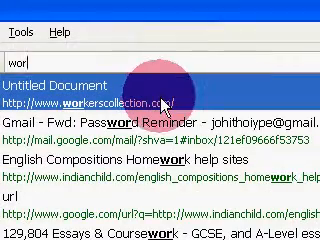